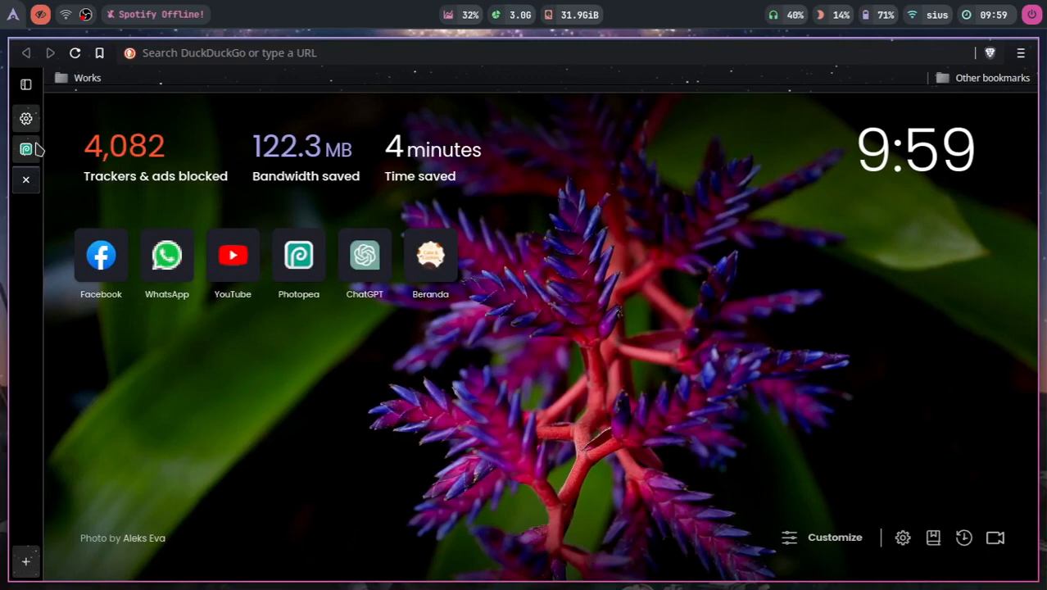
Launch Photopea from the new-tab shortcut and reach its start screen
left_click(298, 256)
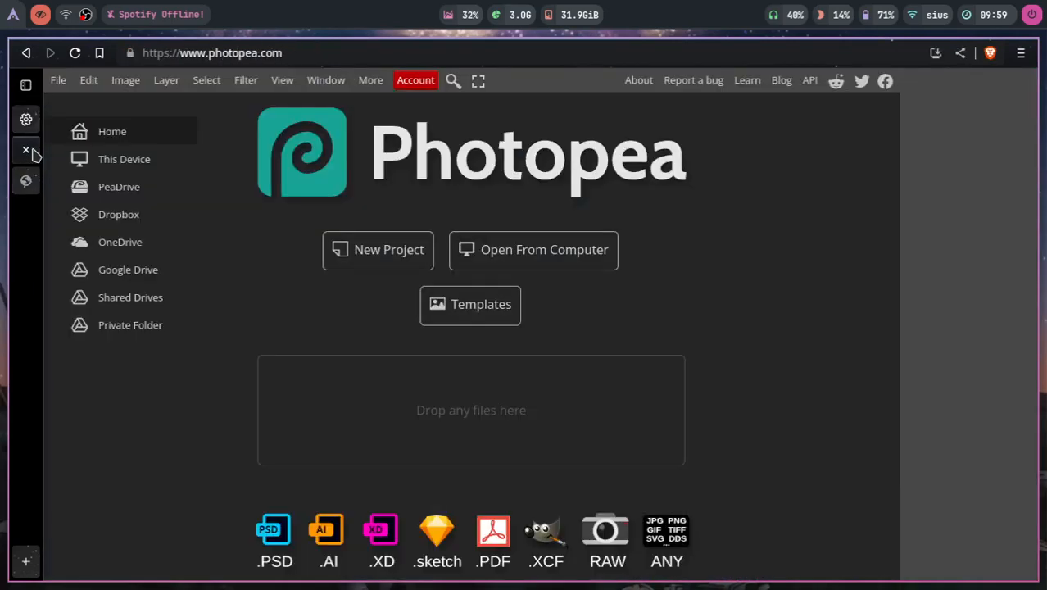
mouse_move(386, 369)
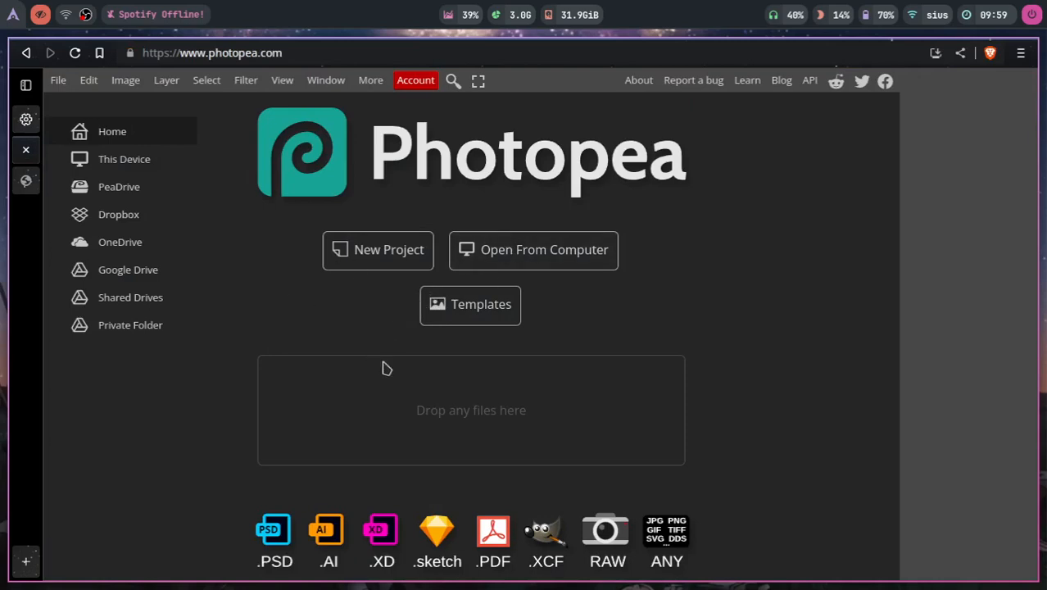
mouse_move(656, 187)
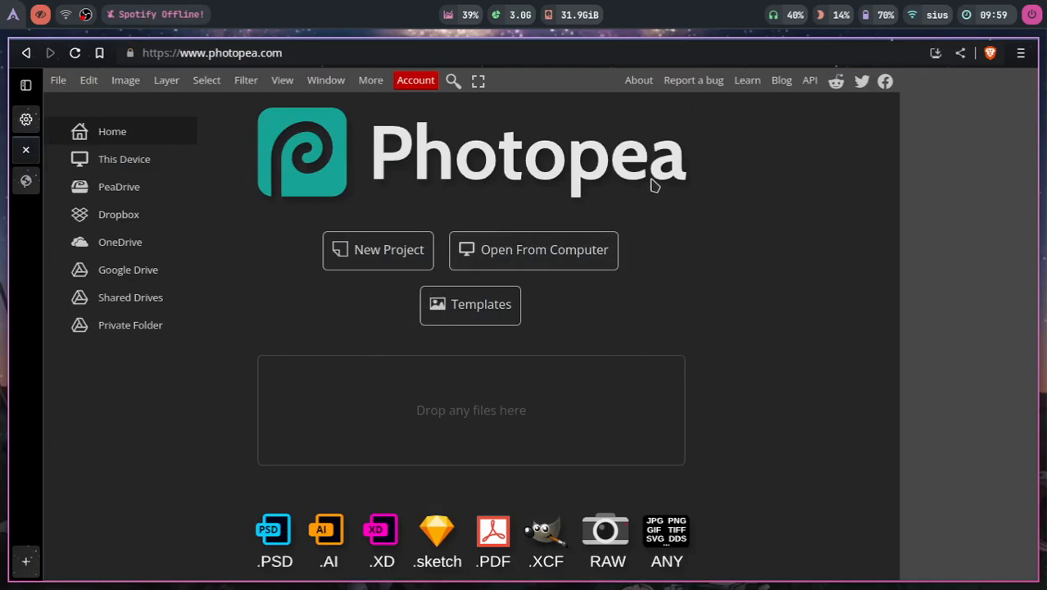
mouse_move(532, 249)
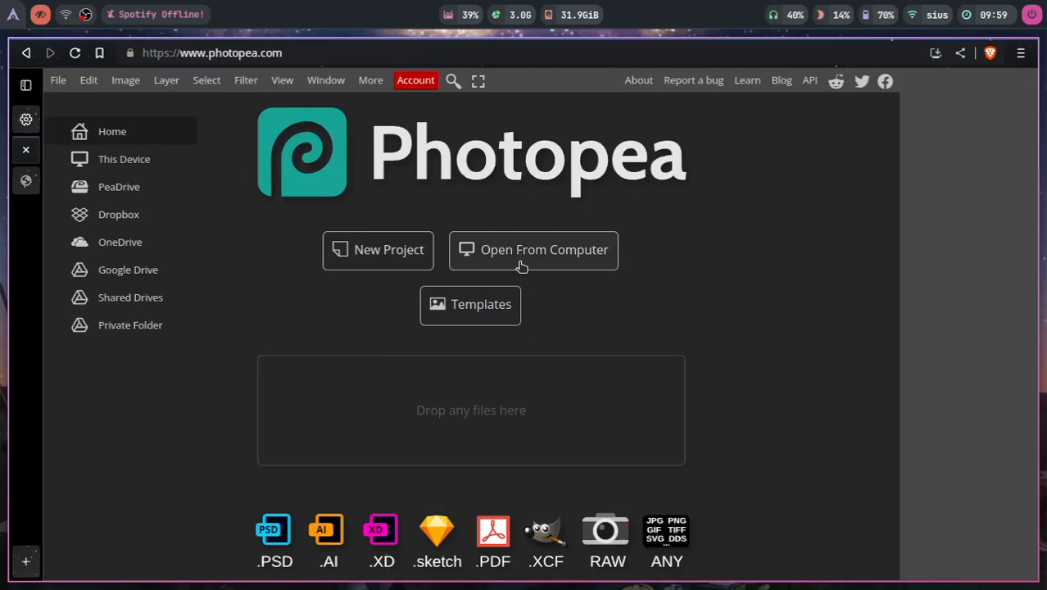
mouse_move(521, 211)
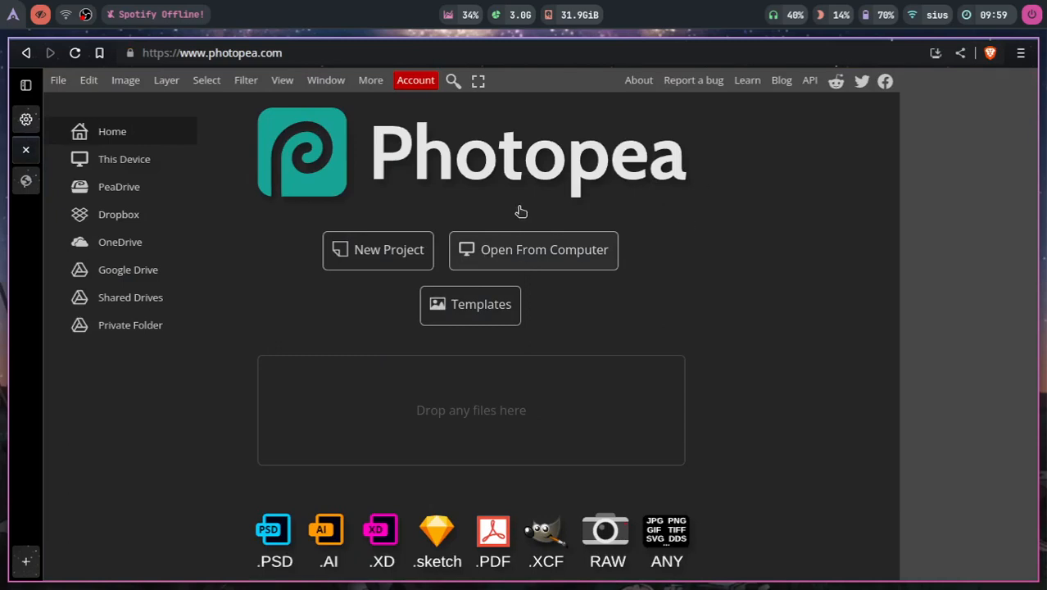
mouse_move(565, 216)
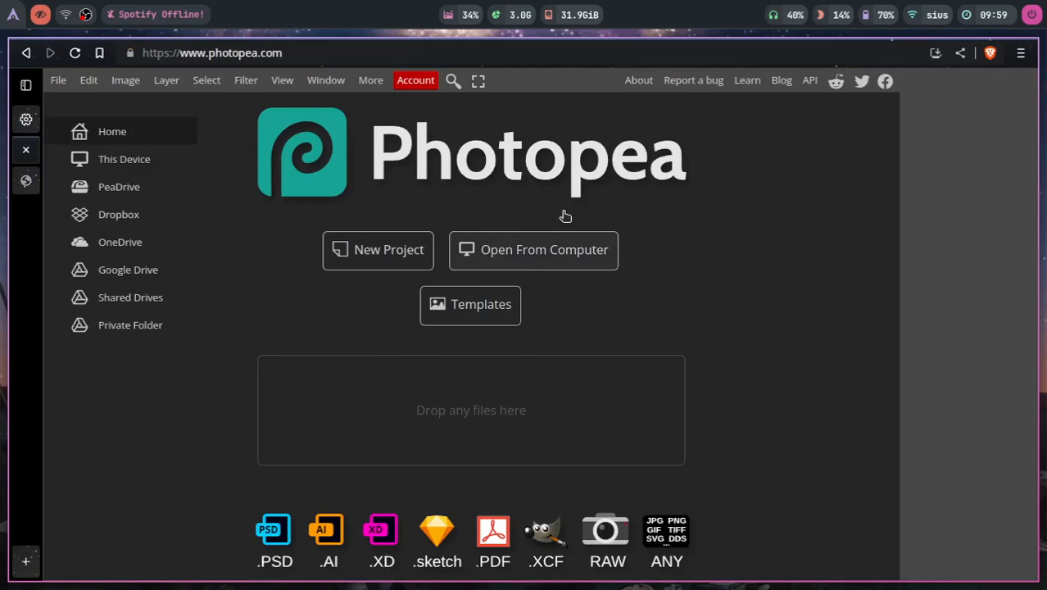
mouse_move(230, 325)
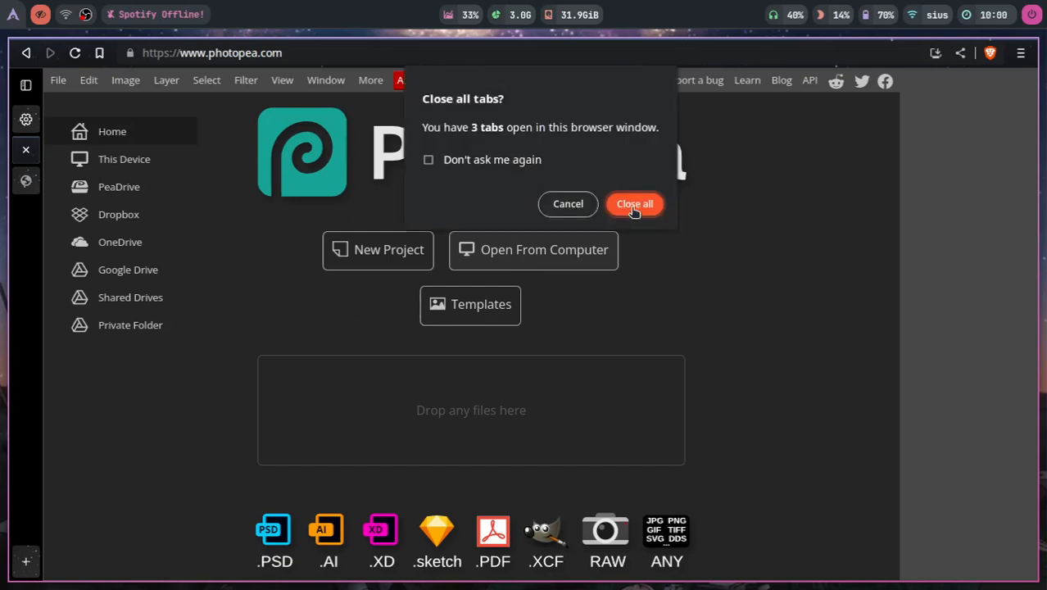
Confirm closing all three tabs, then run killall brave in the terminal
left_click(634, 203)
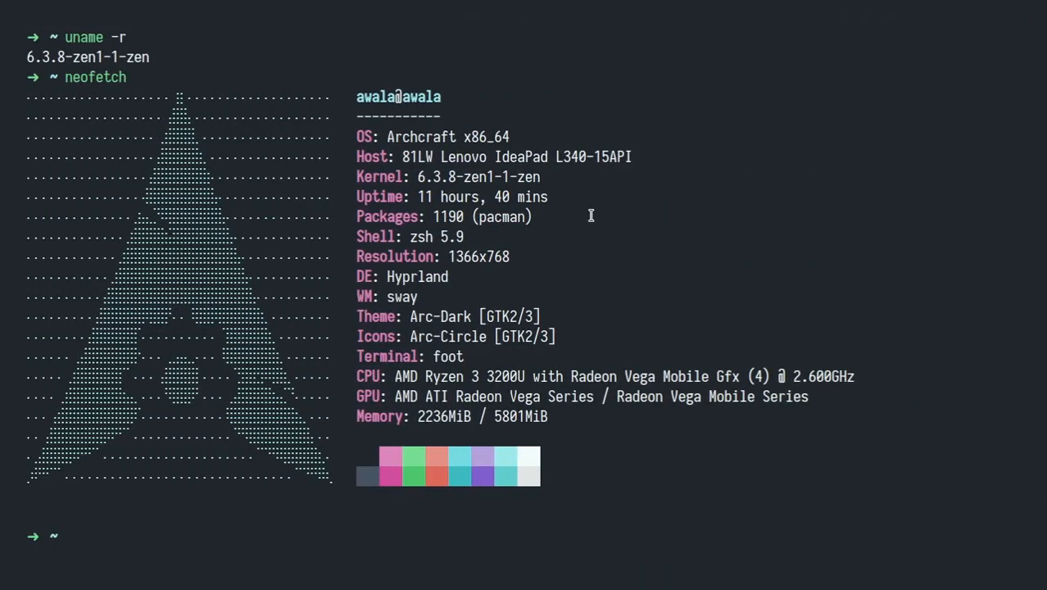
mouse_move(405, 123)
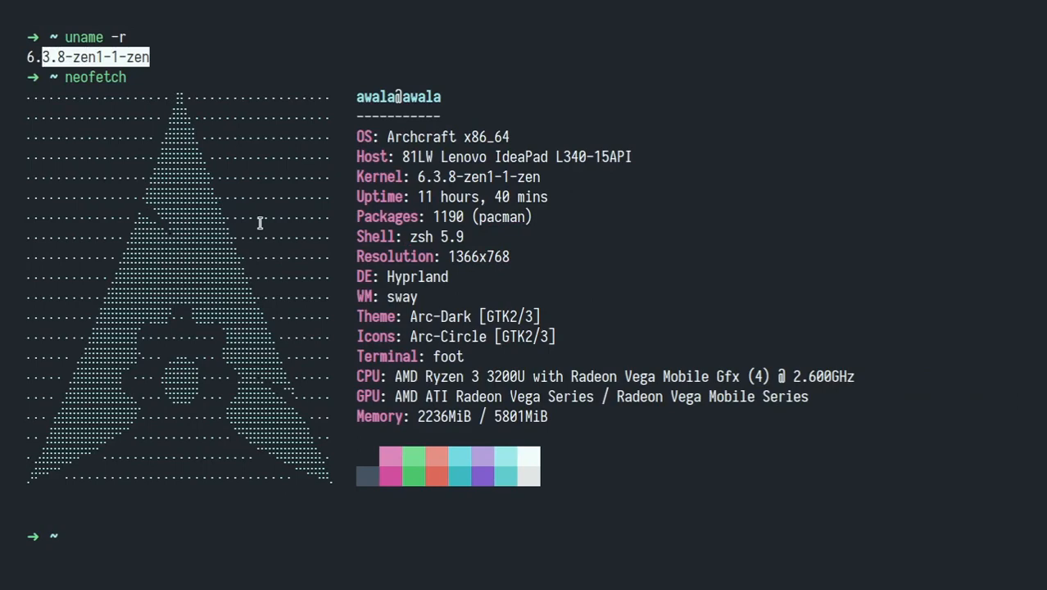
type("killall brave")
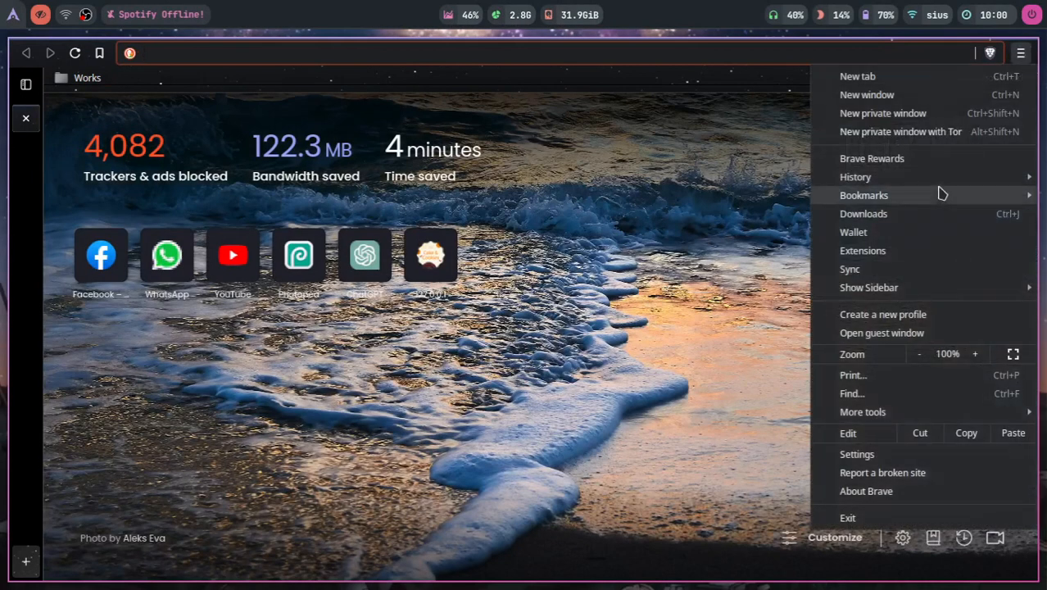
Show About Brave, reporting version 1.52.126 on Chromium 114
left_click(865, 491)
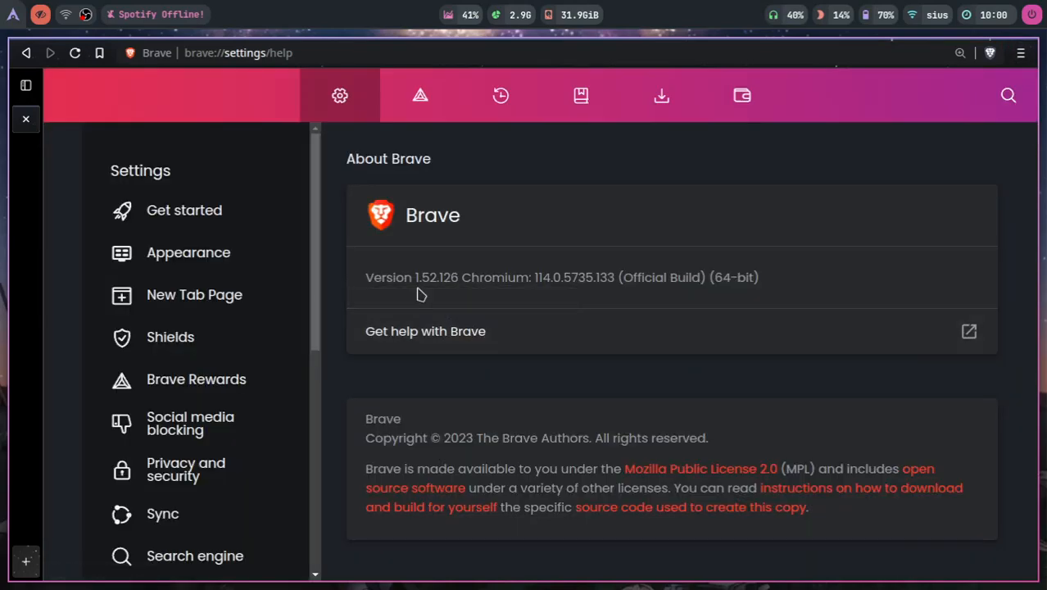
mouse_move(413, 193)
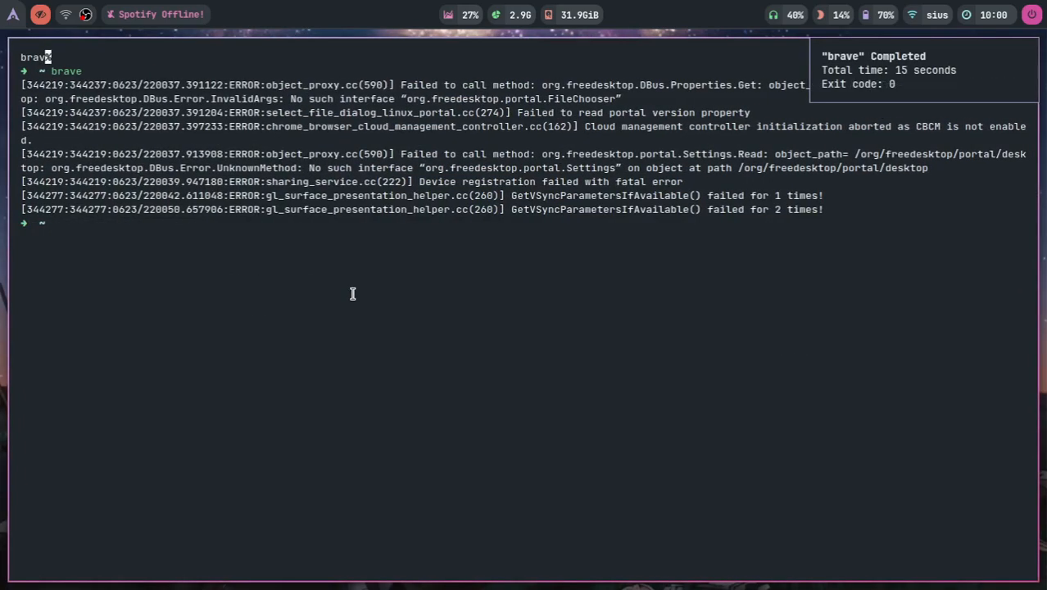
Run sudo pacman -S xdg-desktop-portal-gtk and supply the sudo password
type("sudo /sbin/vbox/config")
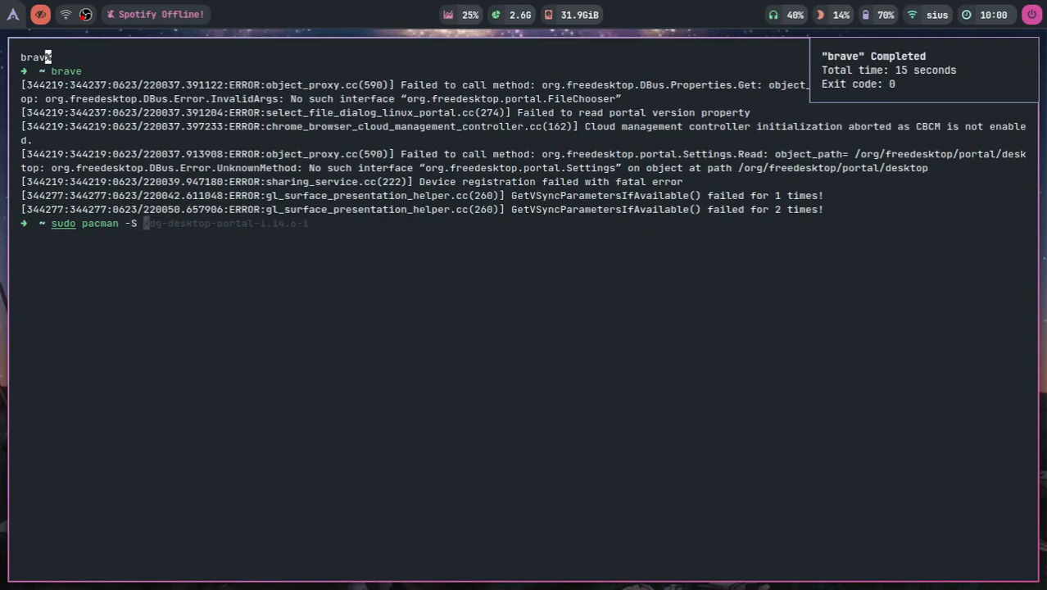
type("x")
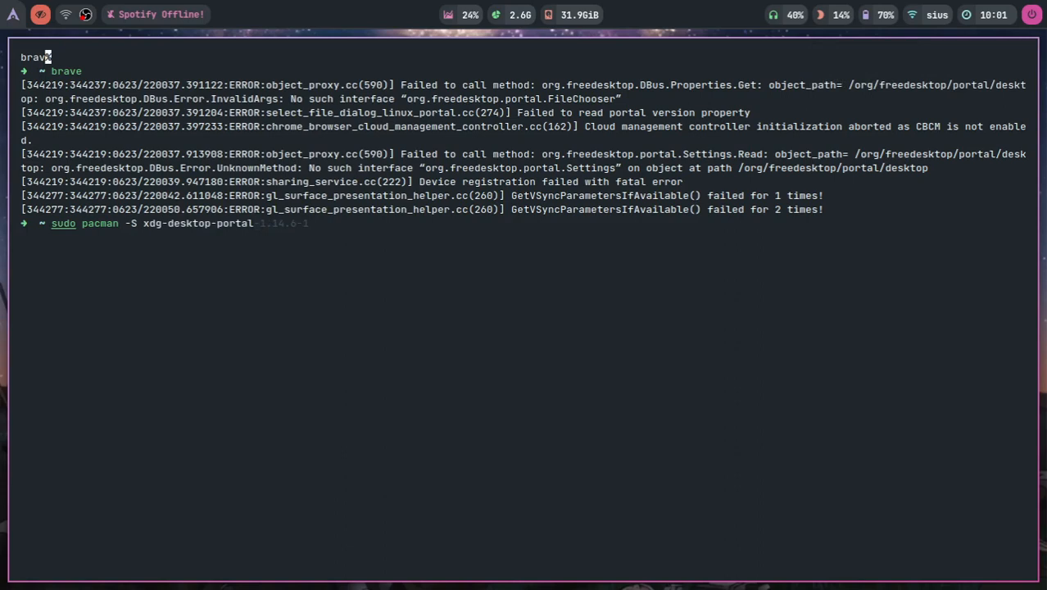
type("-g")
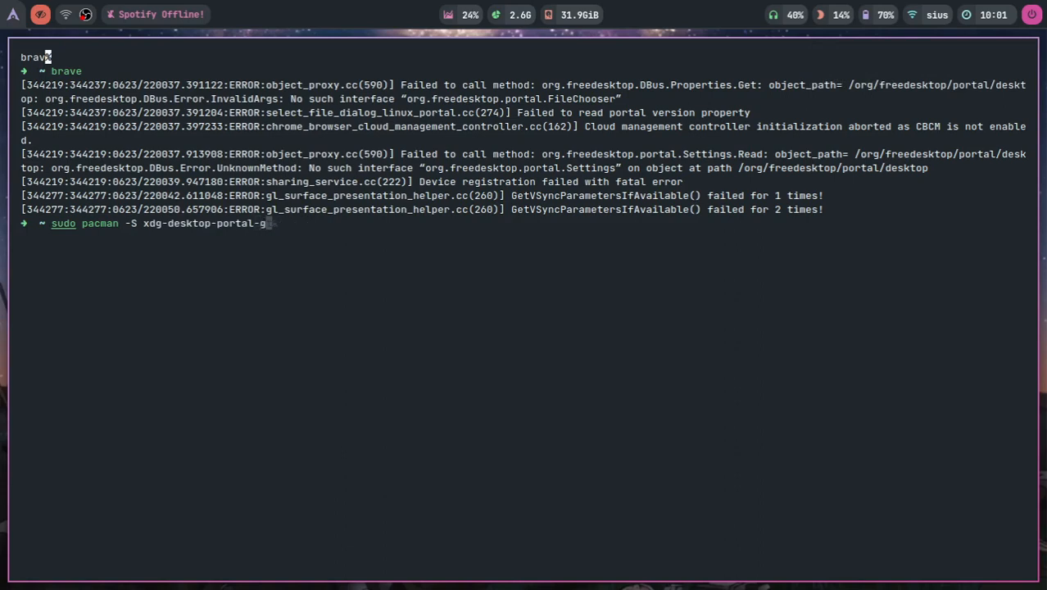
key("Return")
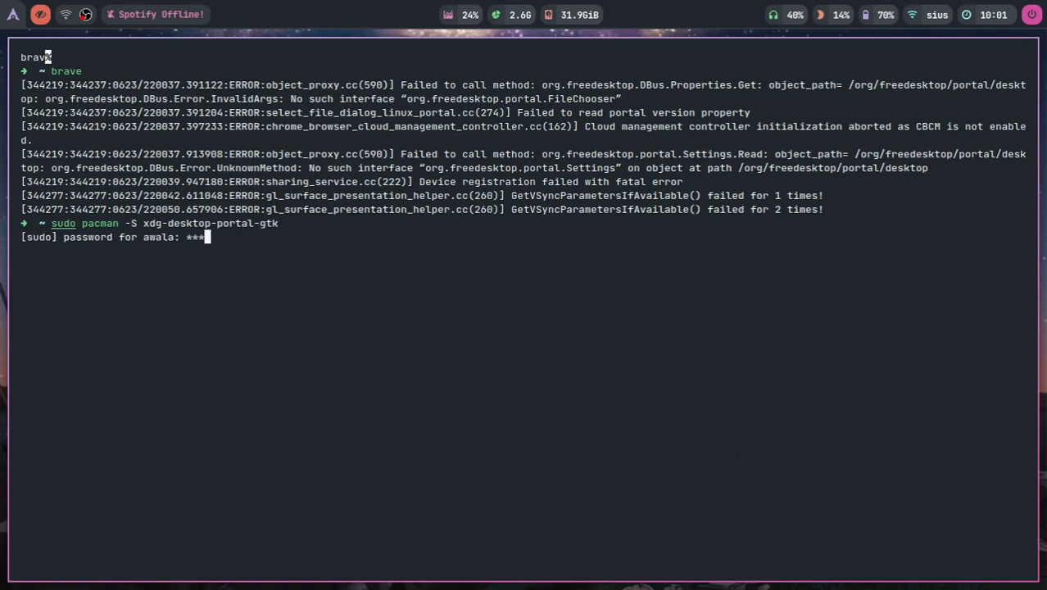
key("Return")
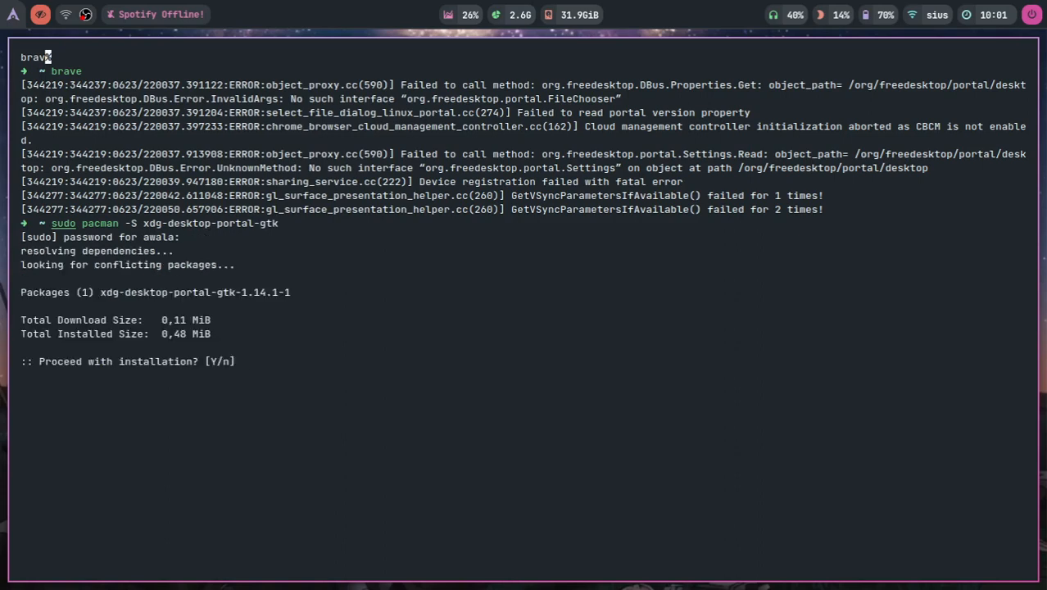
Answer y to proceed and complete the xdg-desktop-portal-gtk 1.14.1-1 install
type("y")
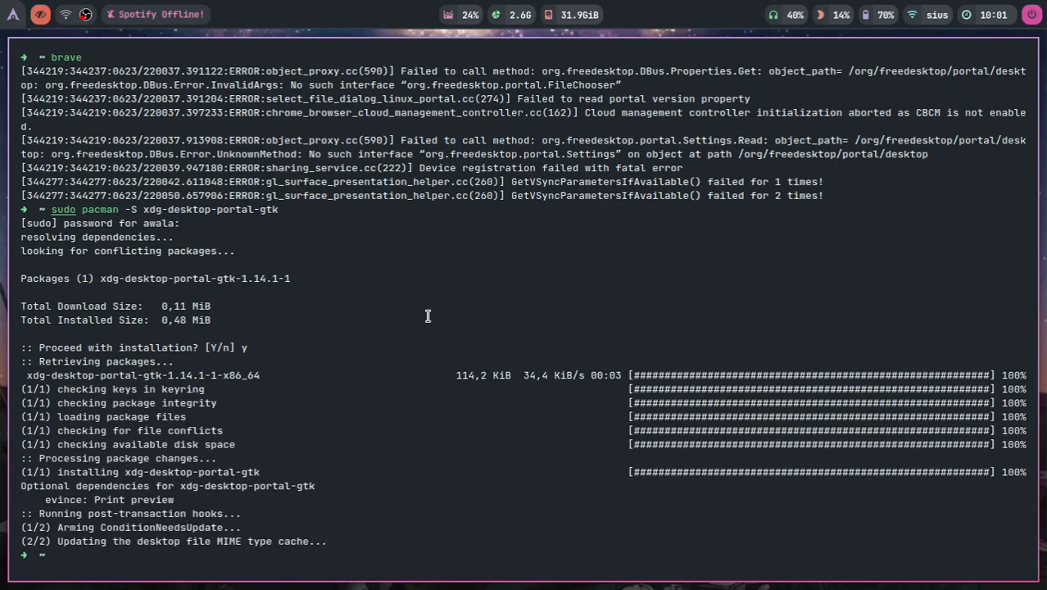
mouse_move(678, 327)
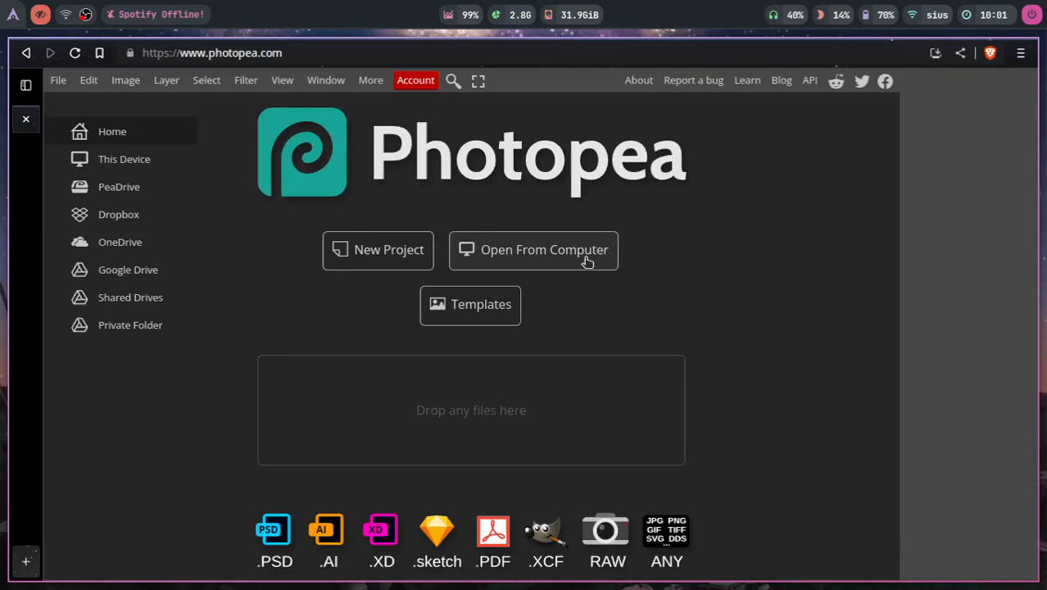
Choose Open From Computer so the GTK file chooser appears over Photopea
left_click(532, 249)
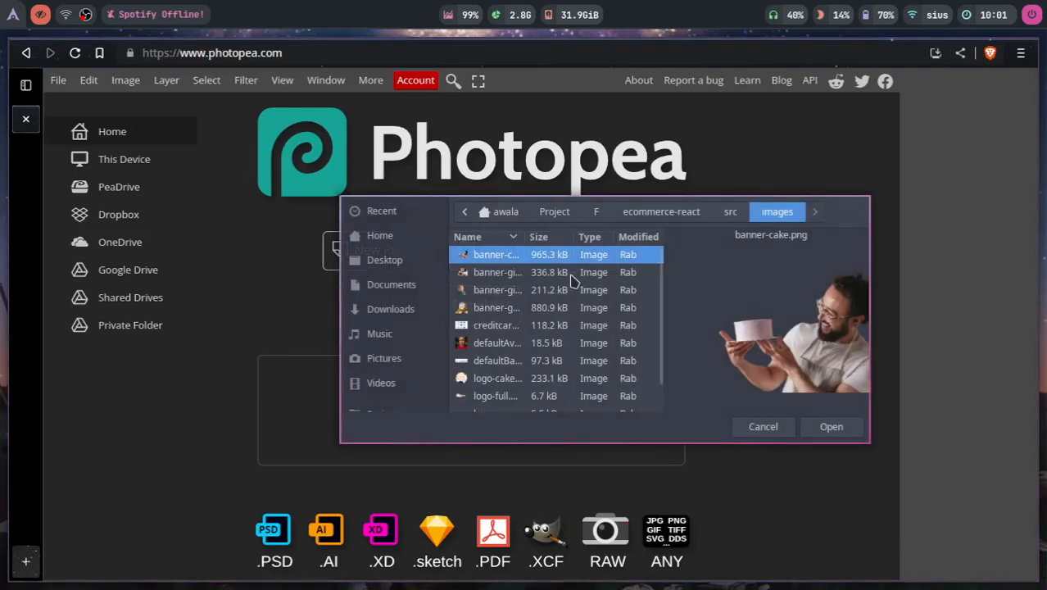